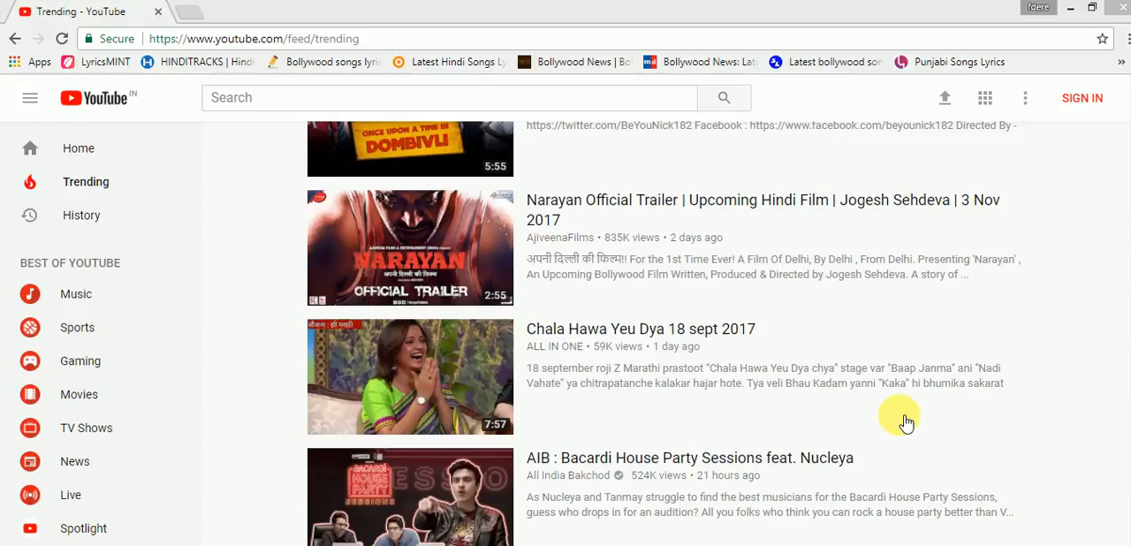
mouse_move(893, 384)
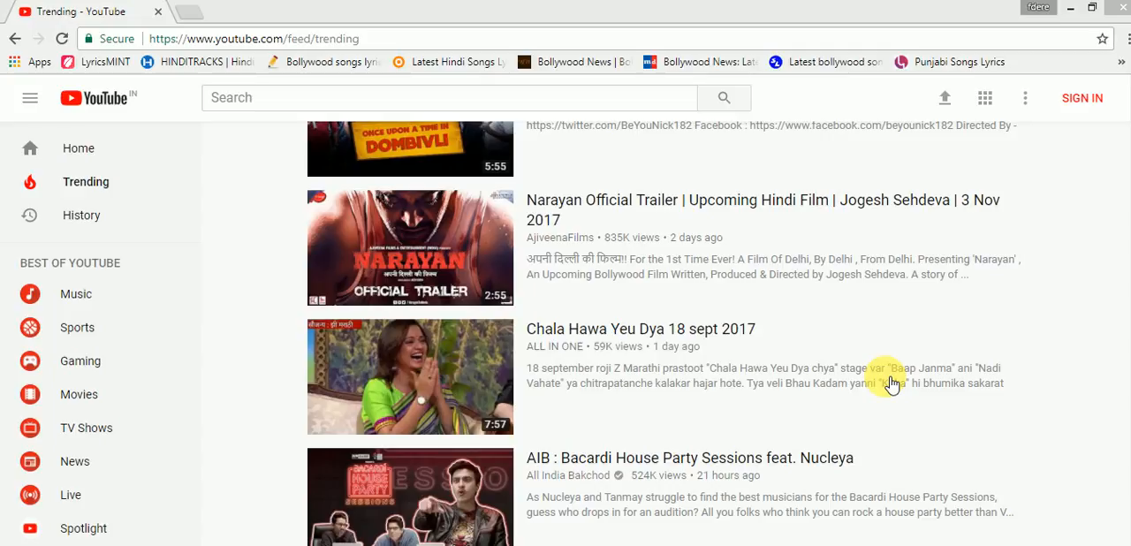
mouse_move(334, 400)
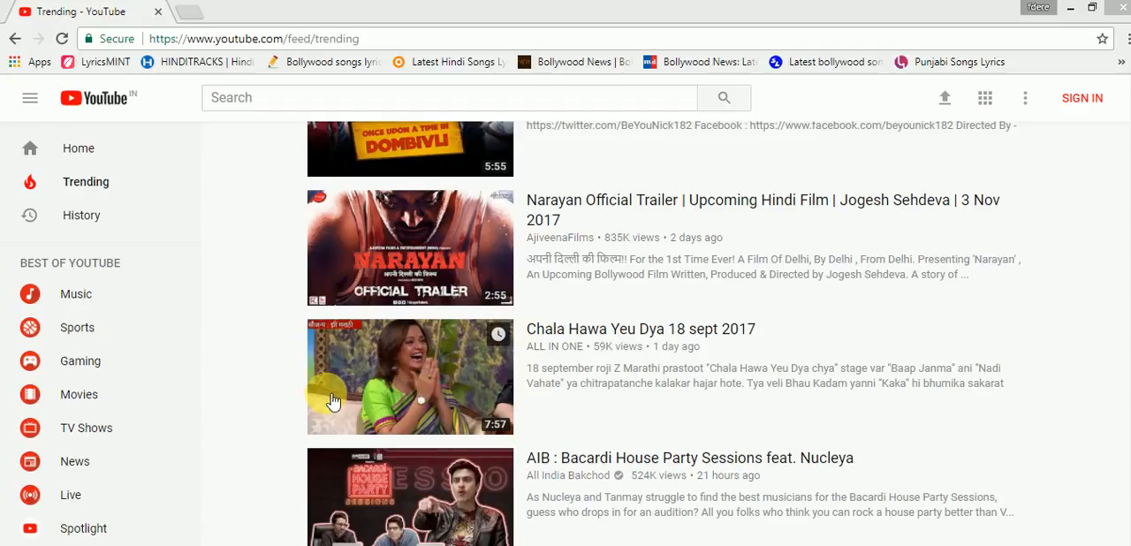
mouse_move(291, 358)
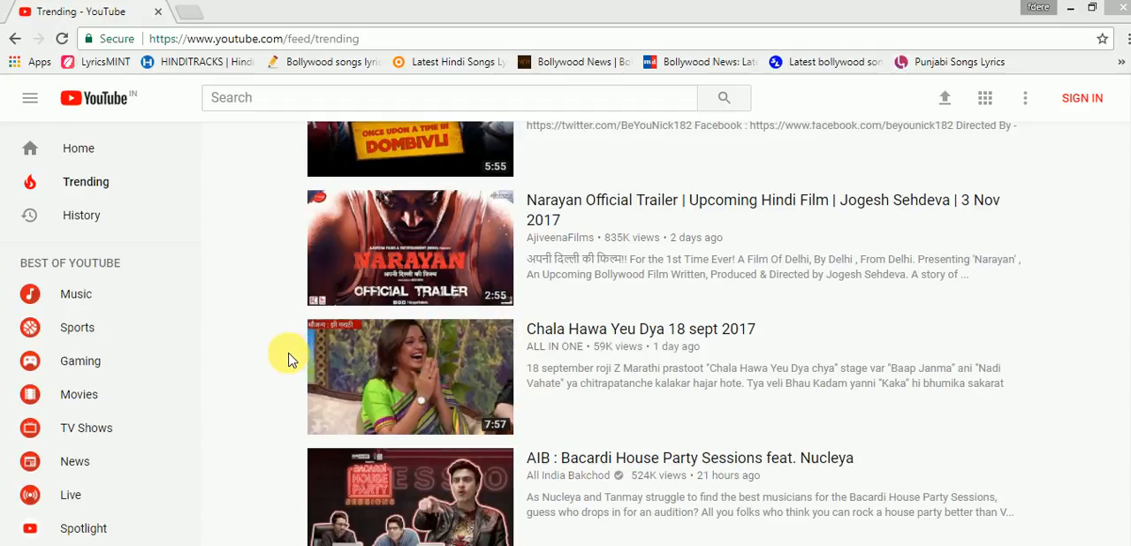
mouse_move(272, 350)
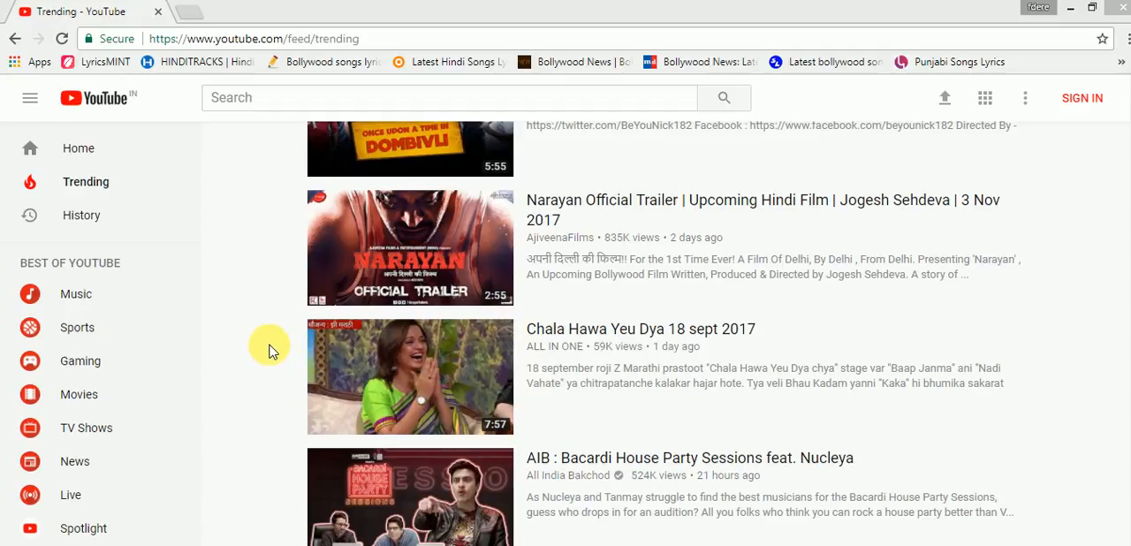
mouse_move(1076, 154)
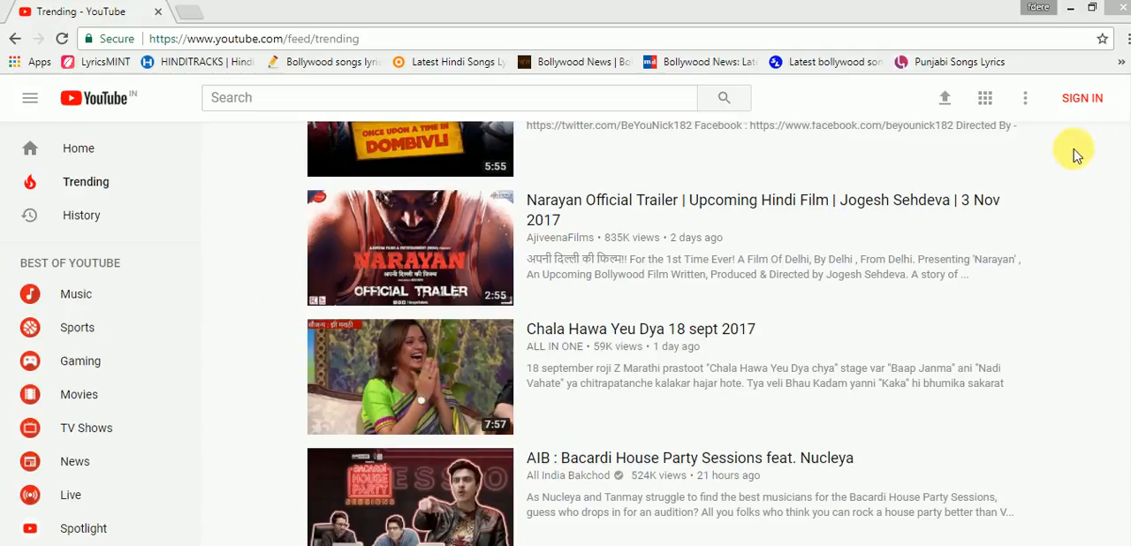
mouse_move(944, 98)
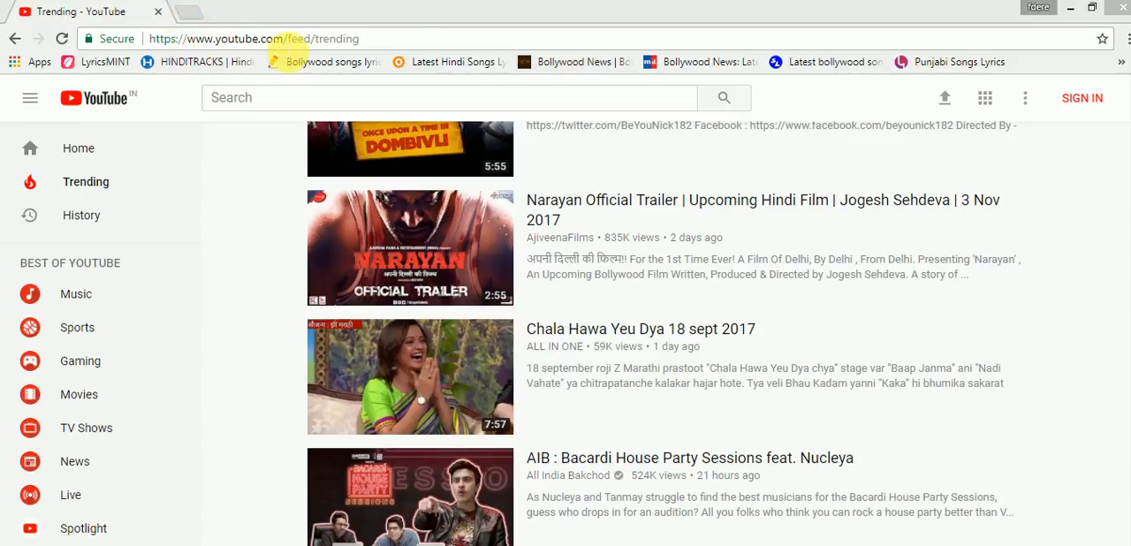
mouse_move(944, 97)
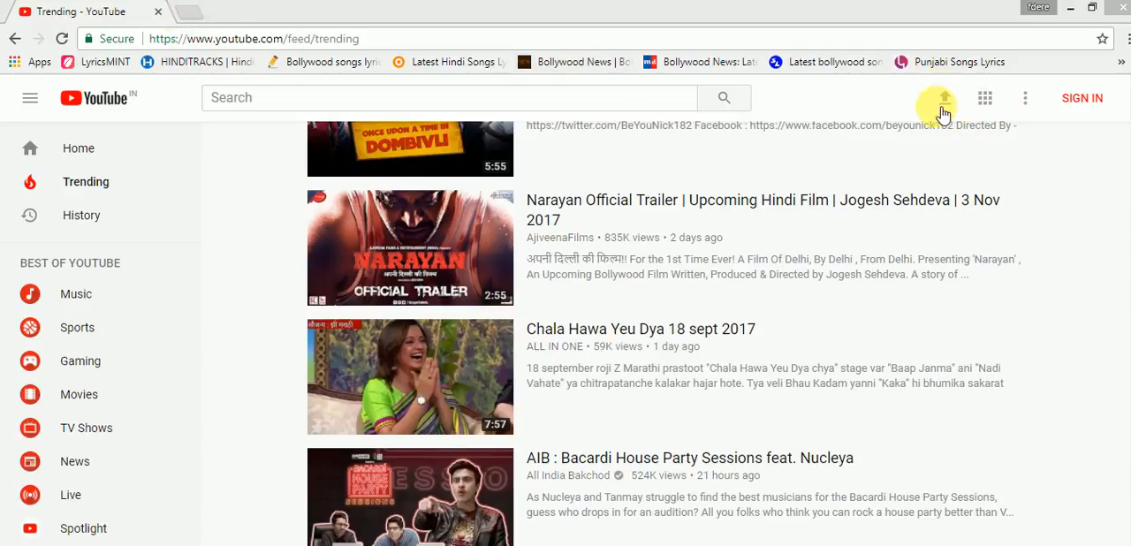
mouse_move(941, 98)
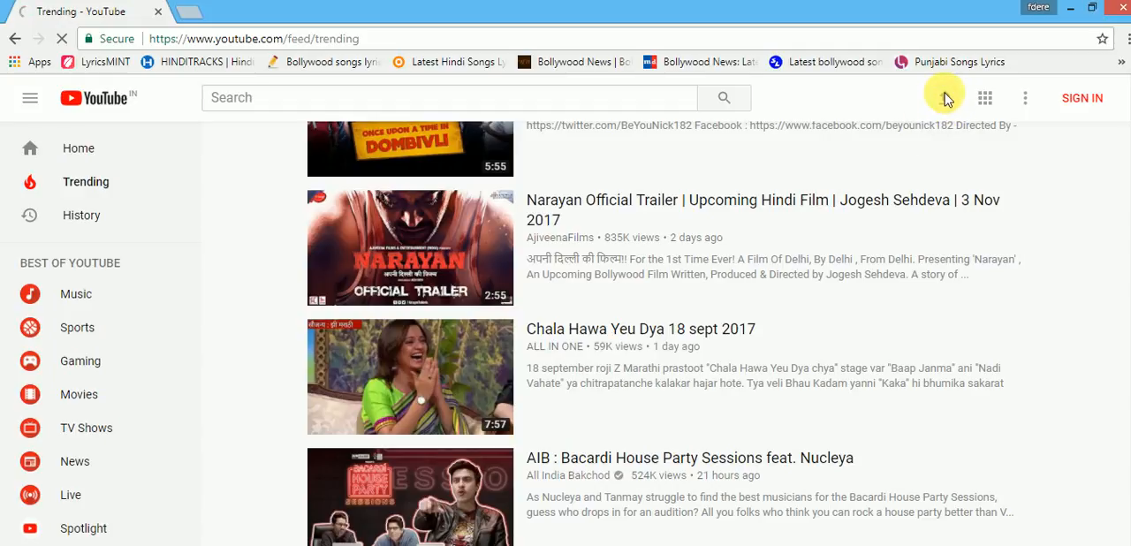
- Sign in with the chosen Google account and password to reach the upload page
left_click(1081, 97)
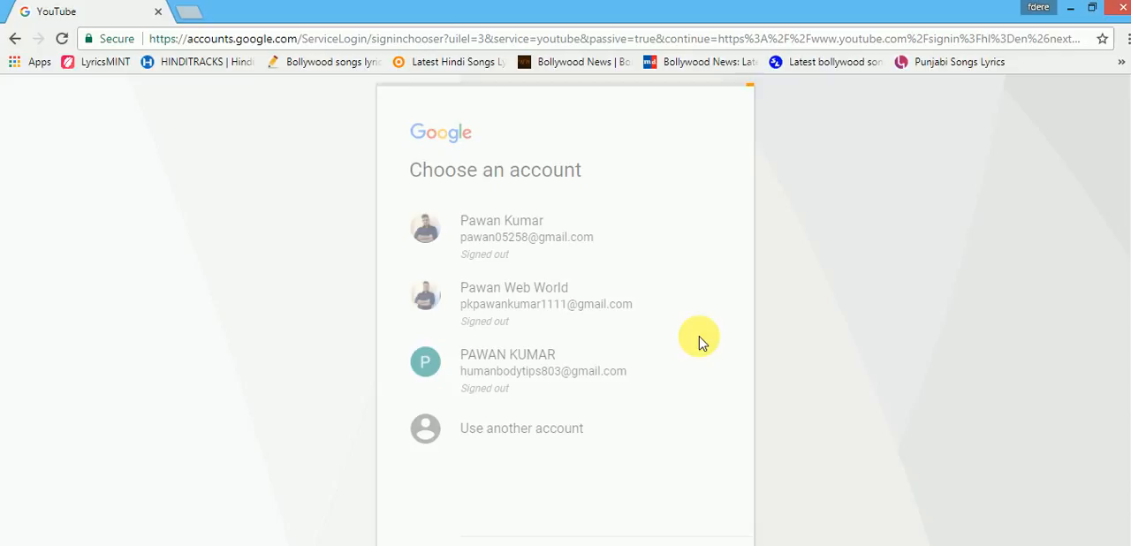
left_click(546, 303)
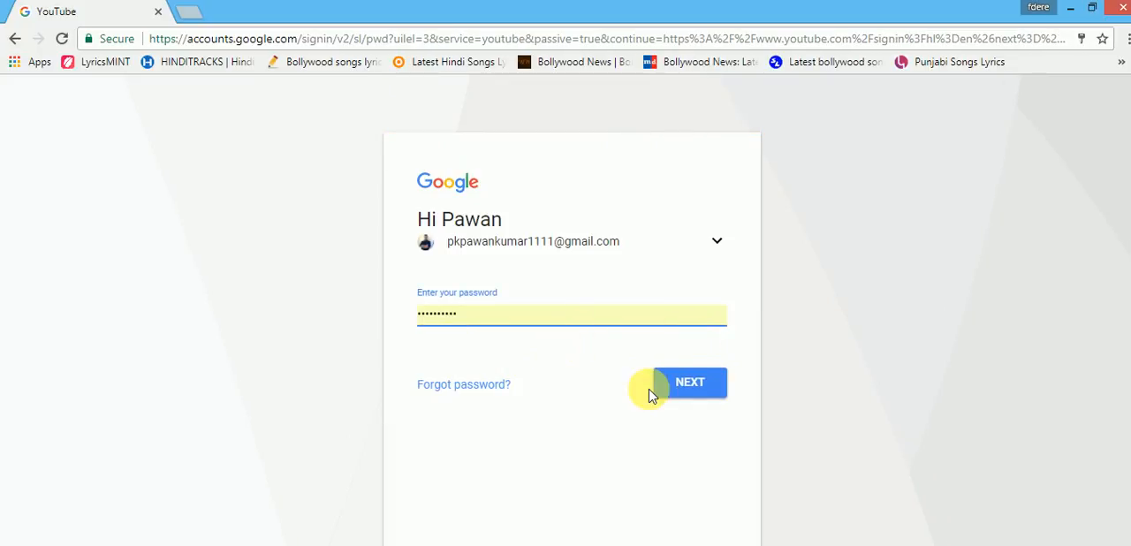
left_click(689, 382)
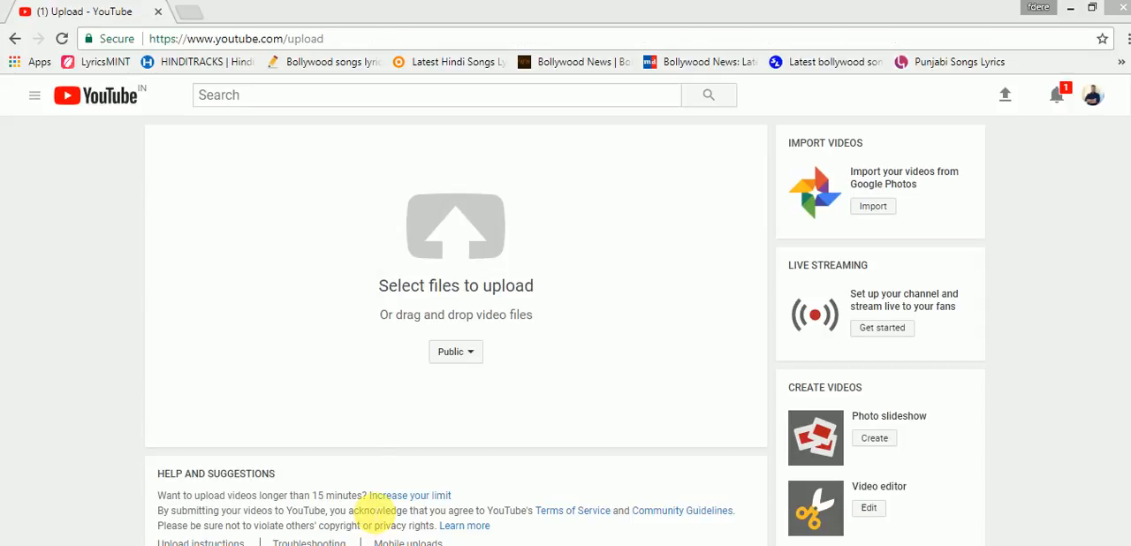
mouse_move(521, 248)
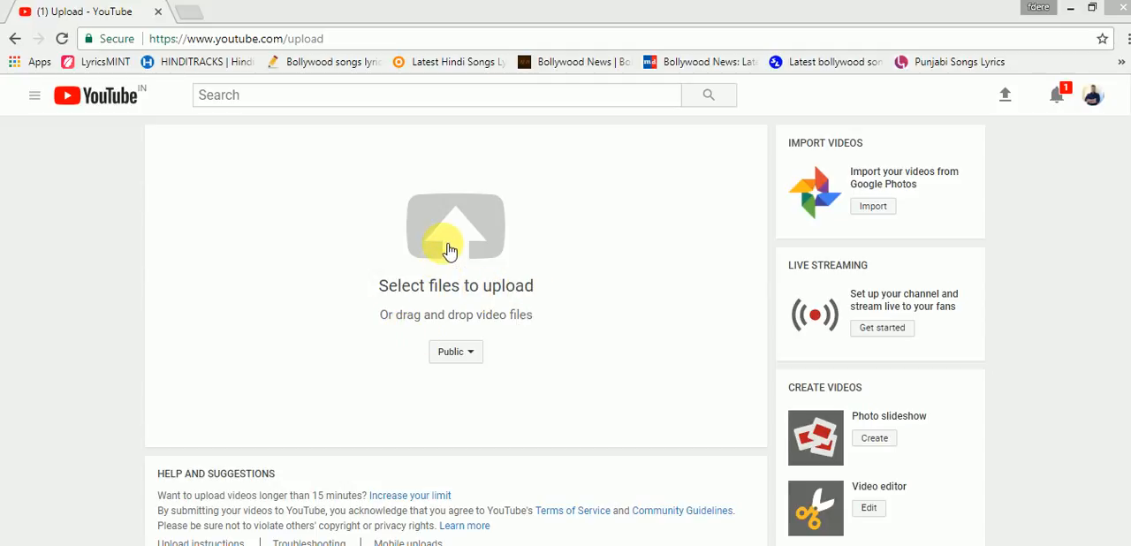
- Open the 'Select files to upload' file picker
left_click(455, 227)
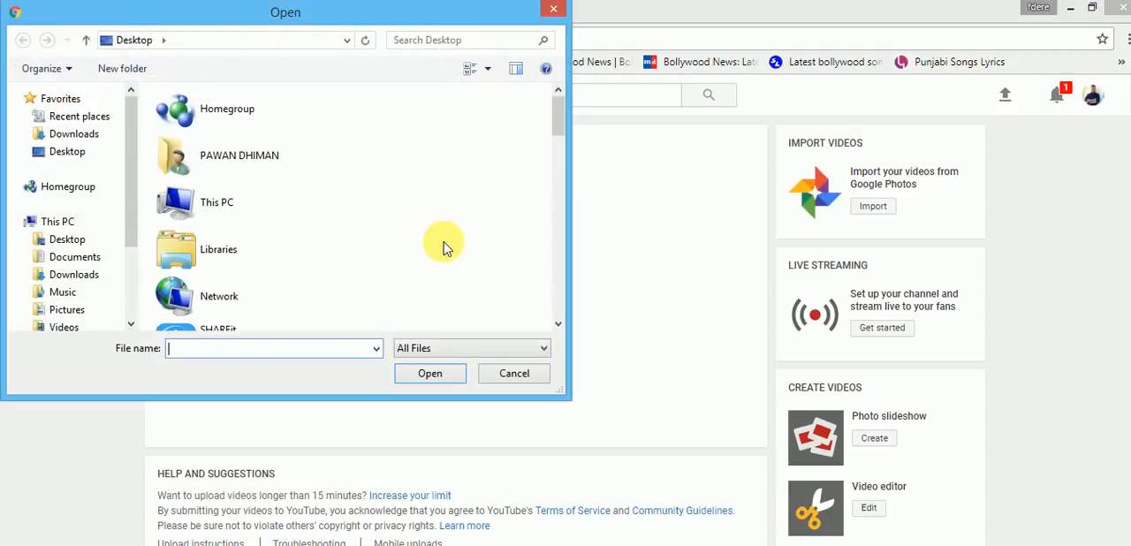
- Upload 20170921_170835 from the Documents > Apowersoft folder
left_click(57, 221)
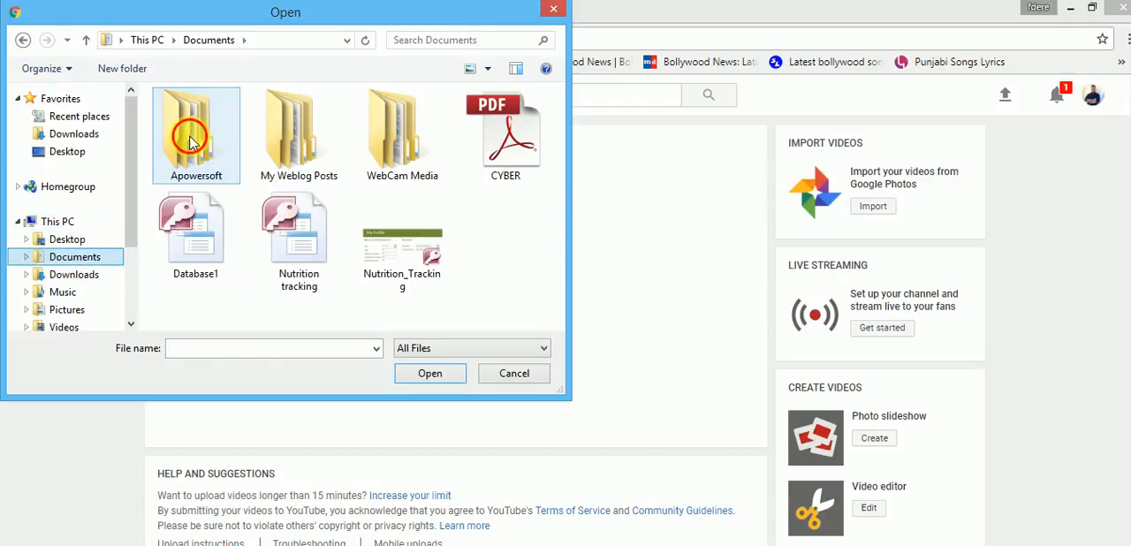
double_click(195, 132)
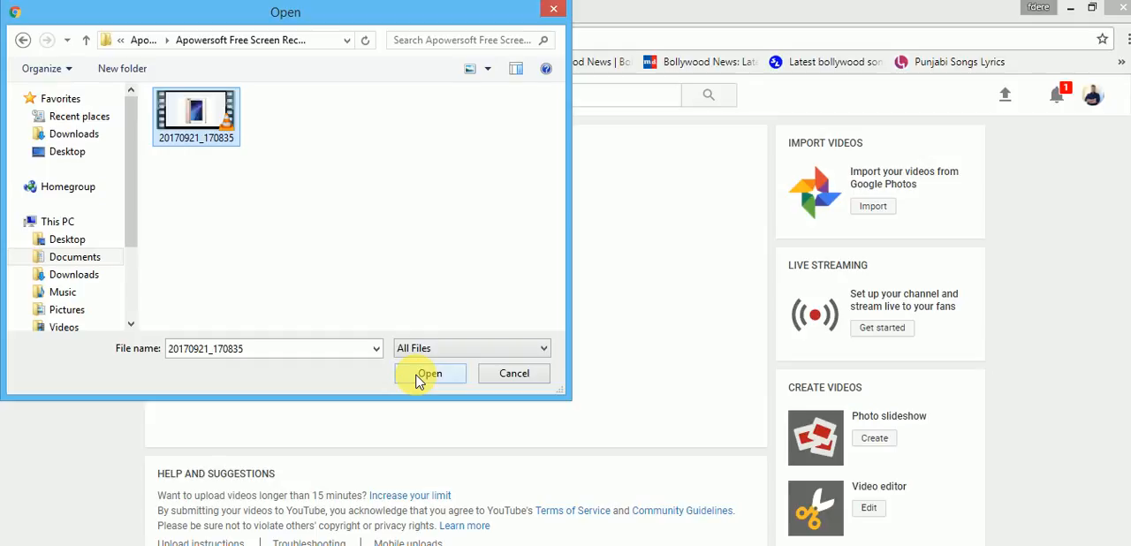
left_click(428, 373)
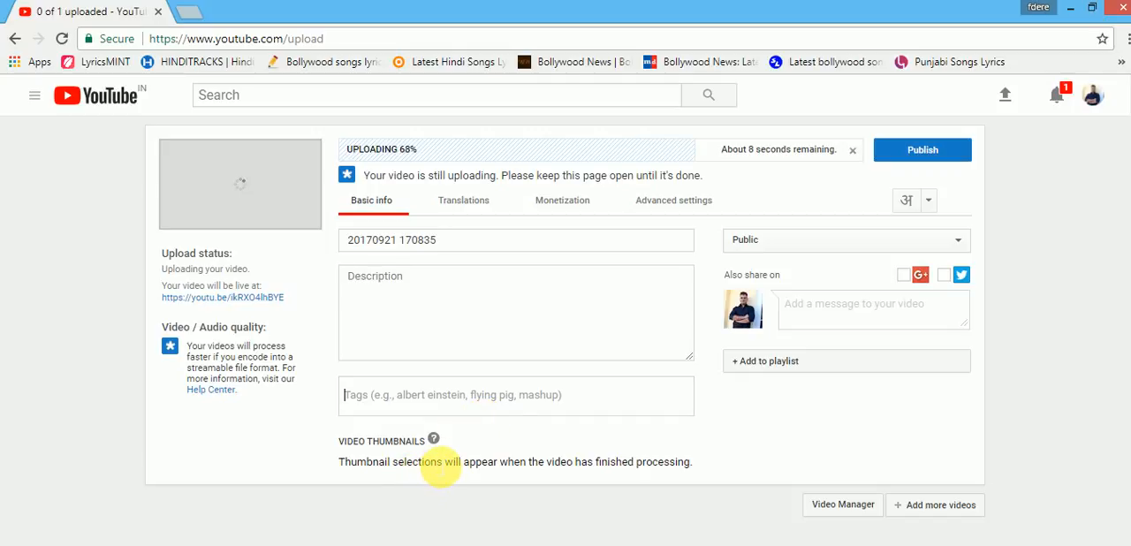
mouse_move(771, 321)
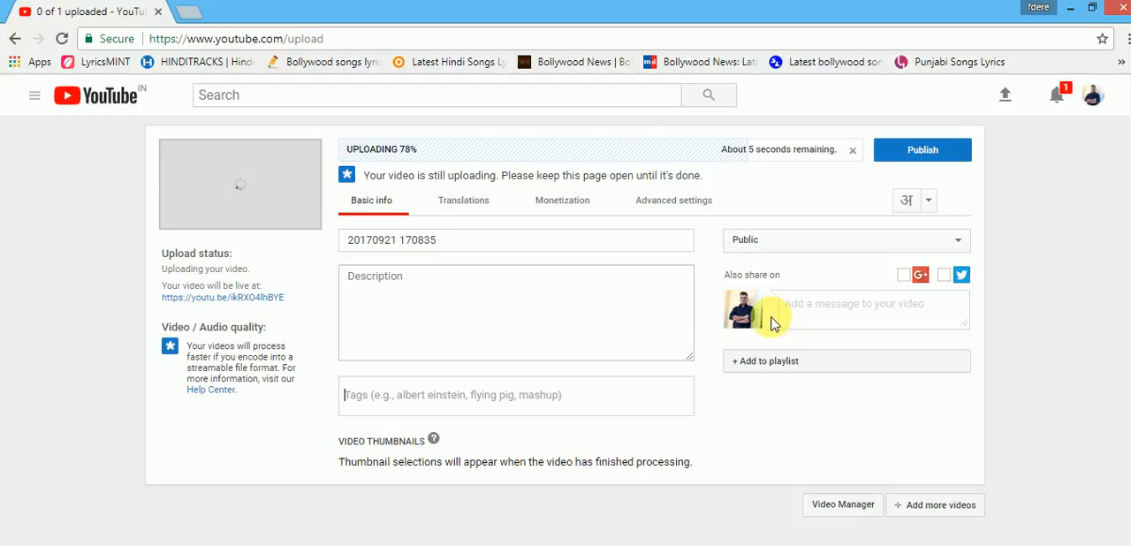
mouse_move(922, 149)
type("REDMI 4A REVIEW")
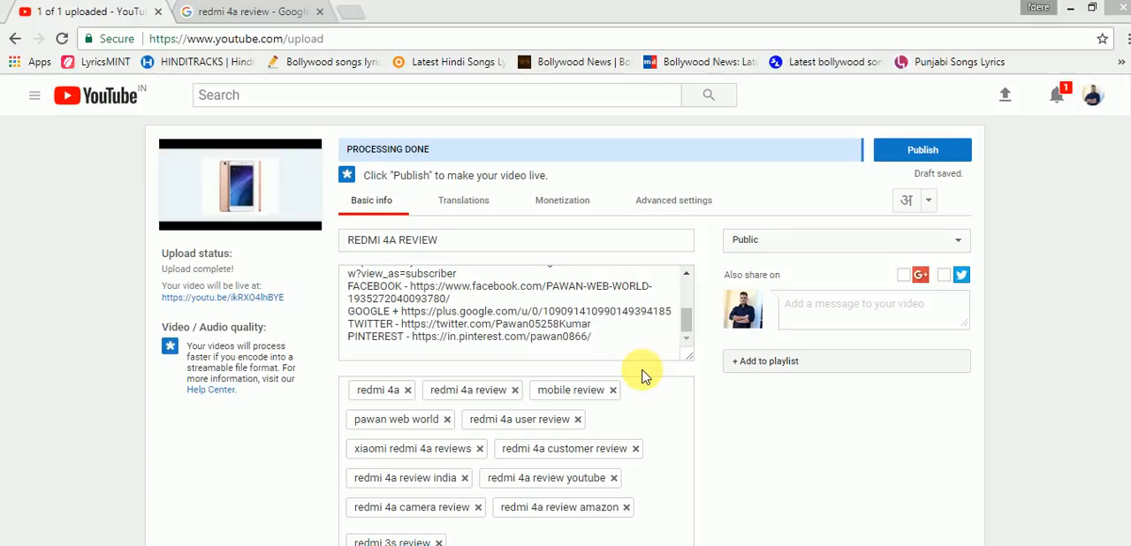
mouse_move(435, 152)
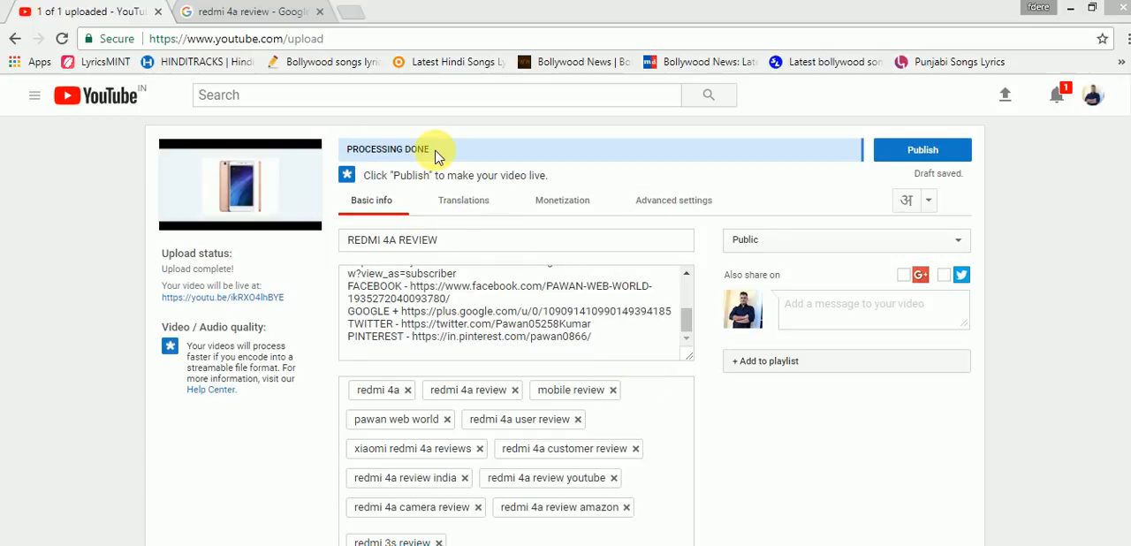
mouse_move(923, 149)
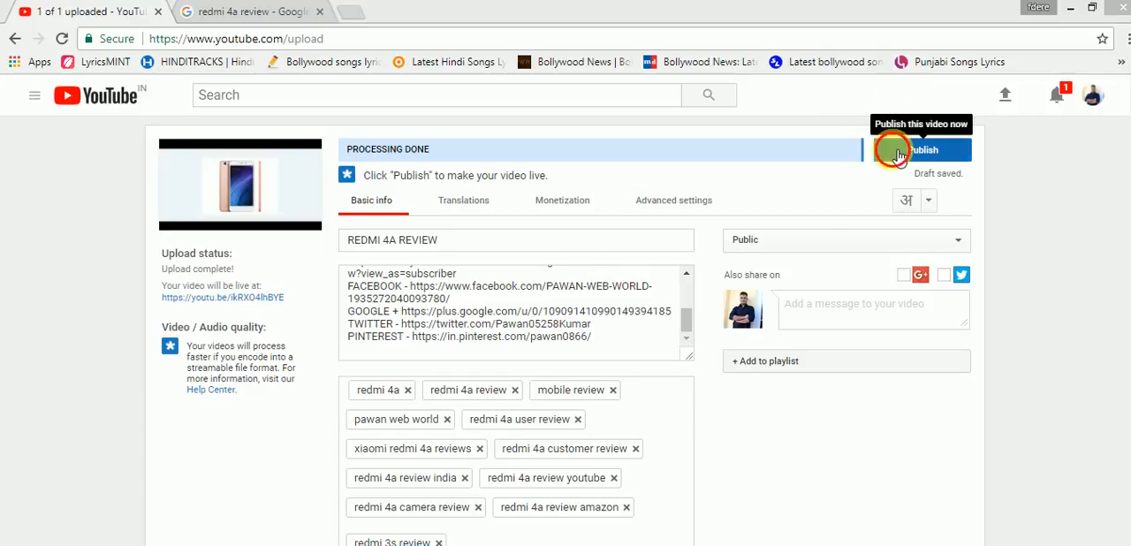
- Publish REDMI 4A REVIEW and close the publishing dialog with Done
left_click(922, 150)
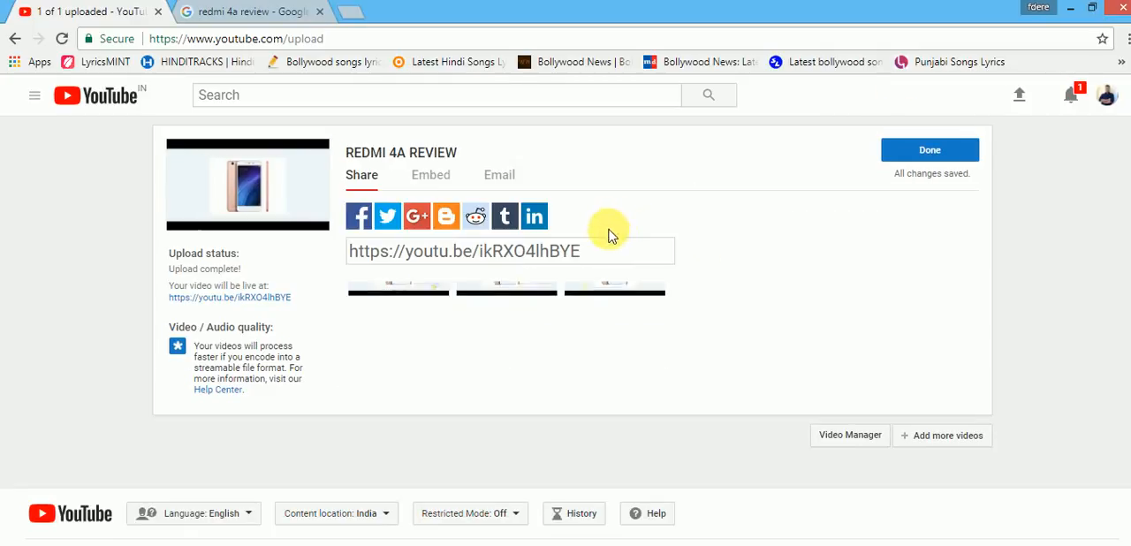
left_click(930, 150)
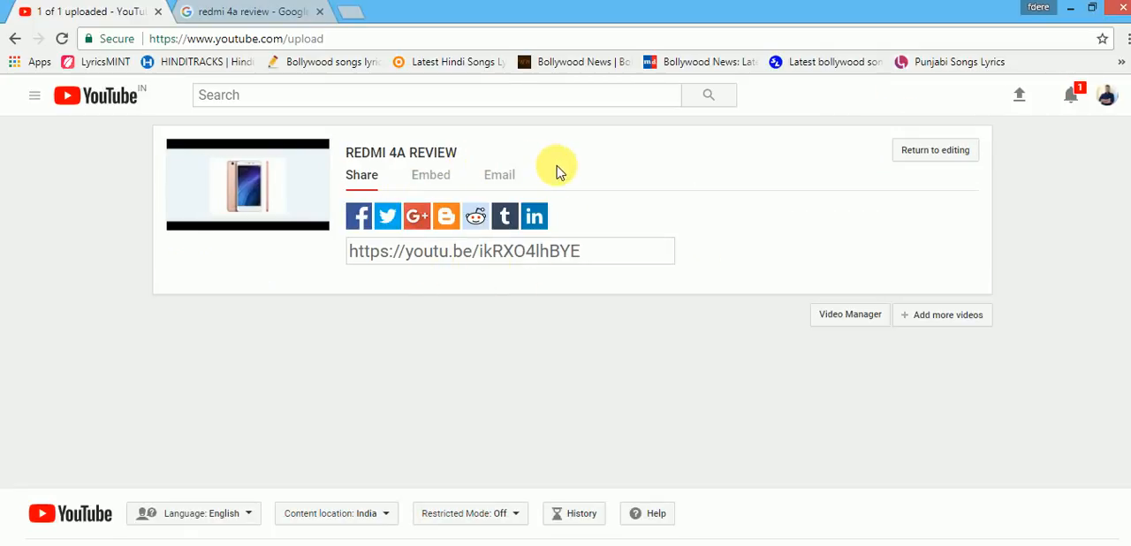
mouse_move(393, 154)
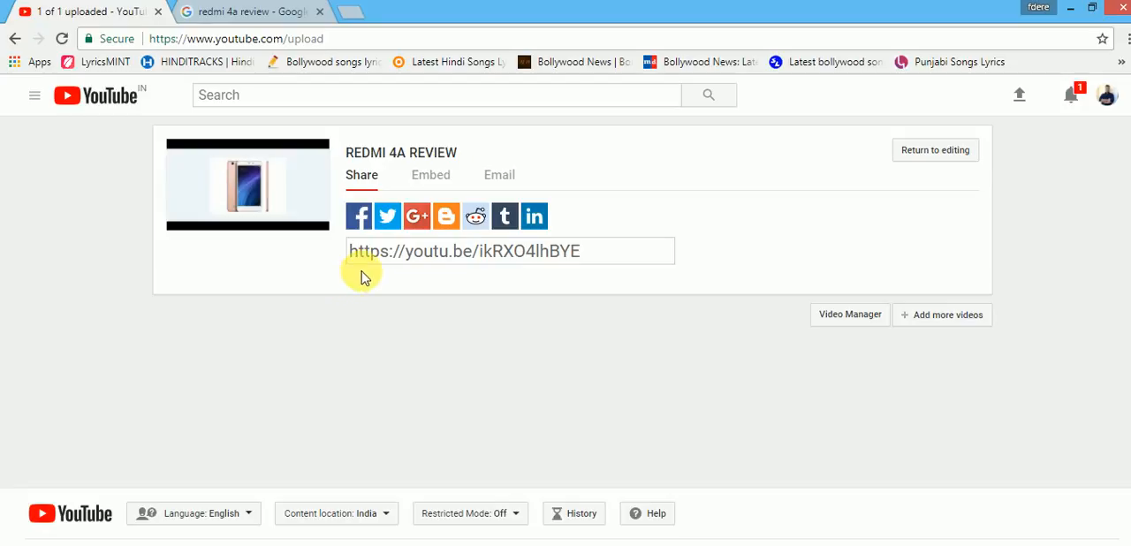
mouse_move(369, 225)
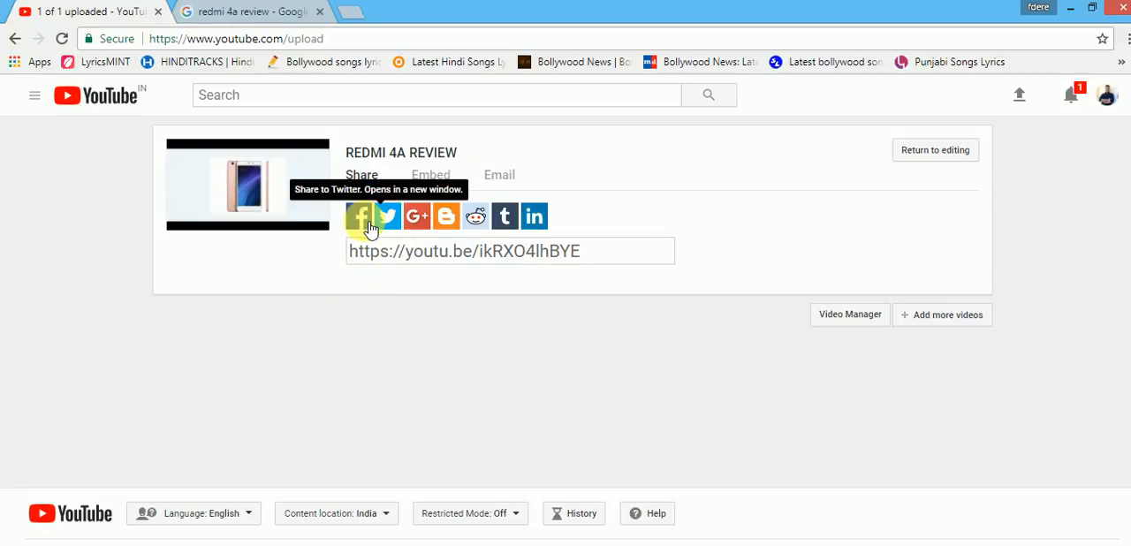
mouse_move(475, 216)
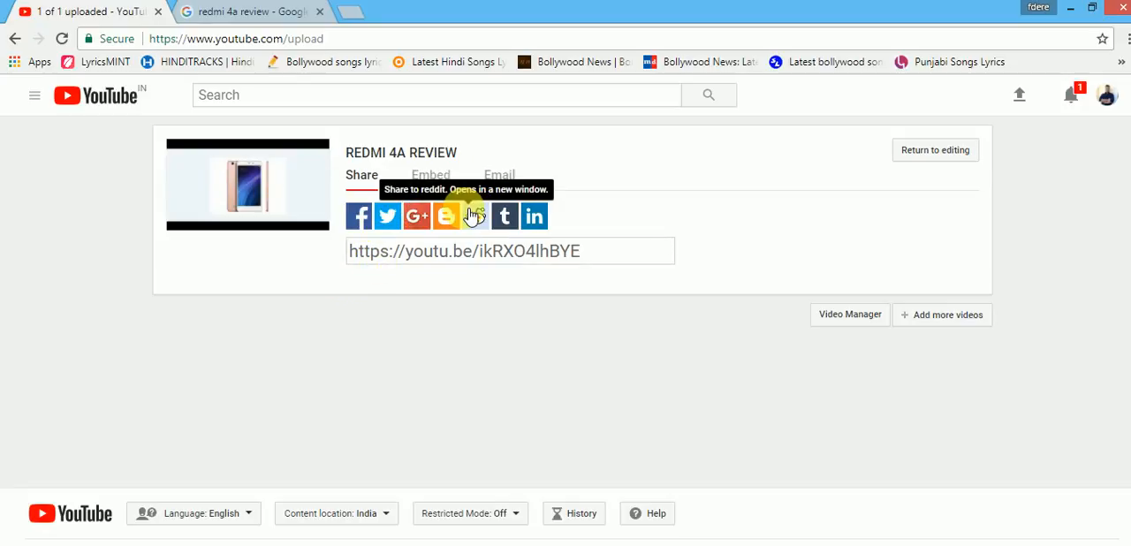
mouse_move(535, 217)
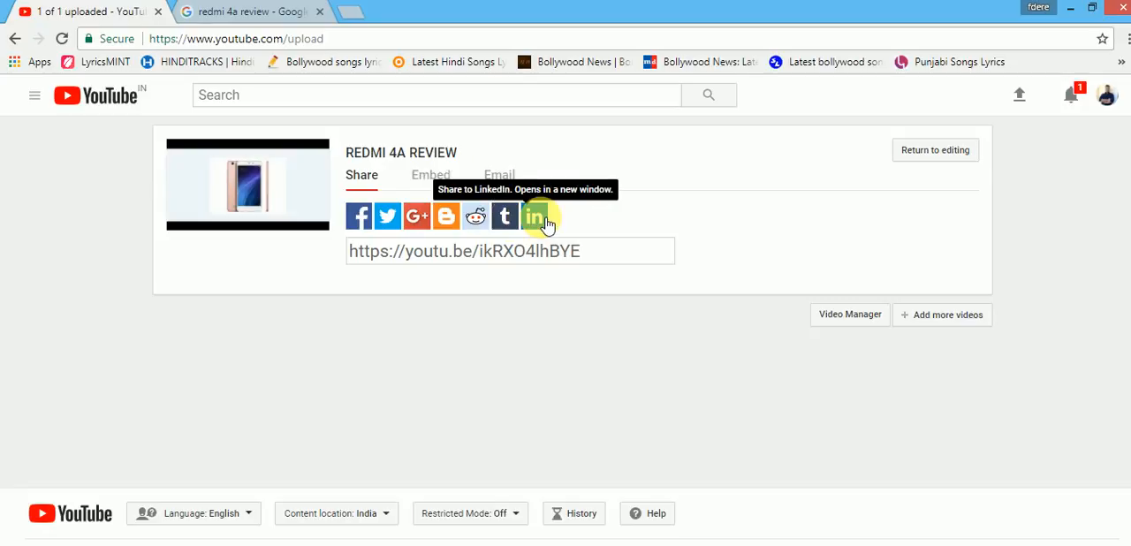
mouse_move(400, 326)
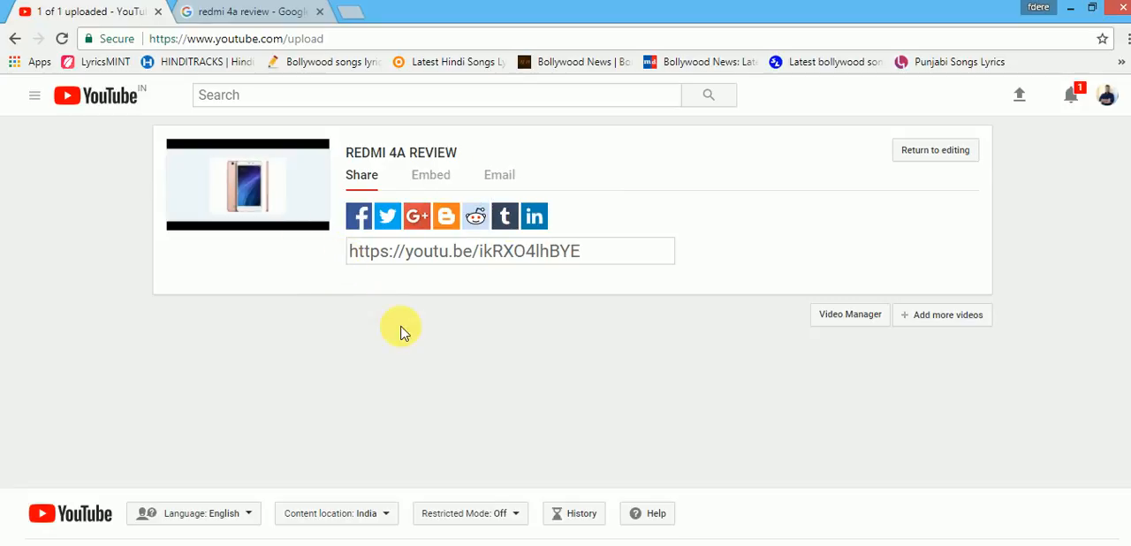
mouse_move(389, 318)
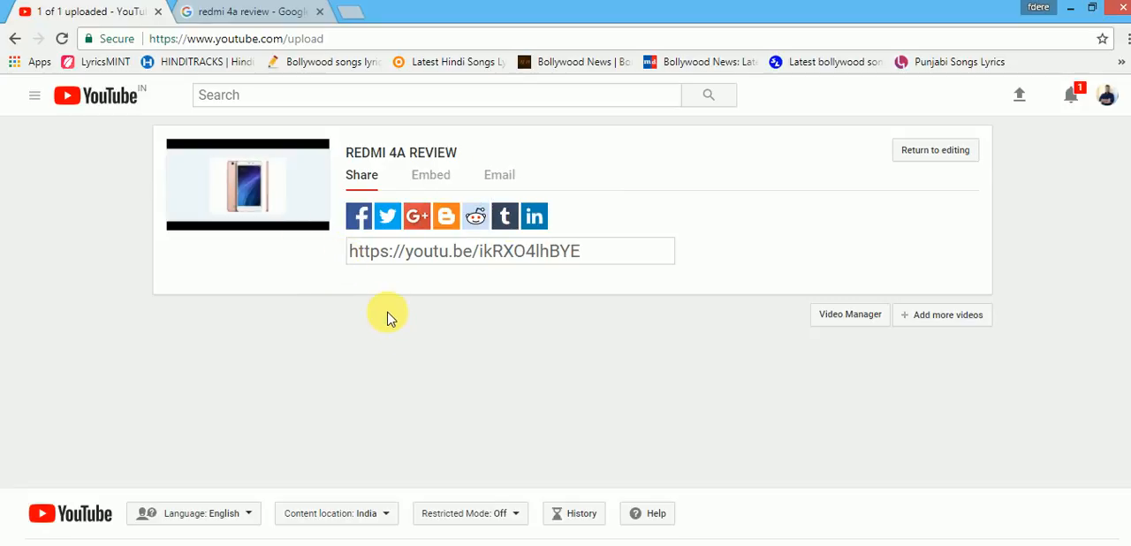
mouse_move(393, 312)
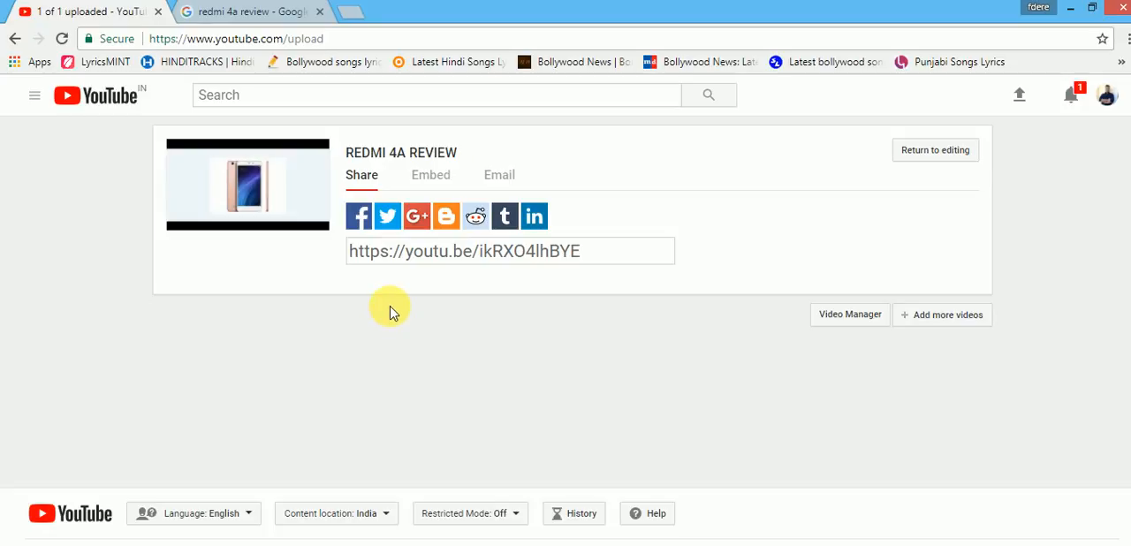
mouse_move(425, 485)
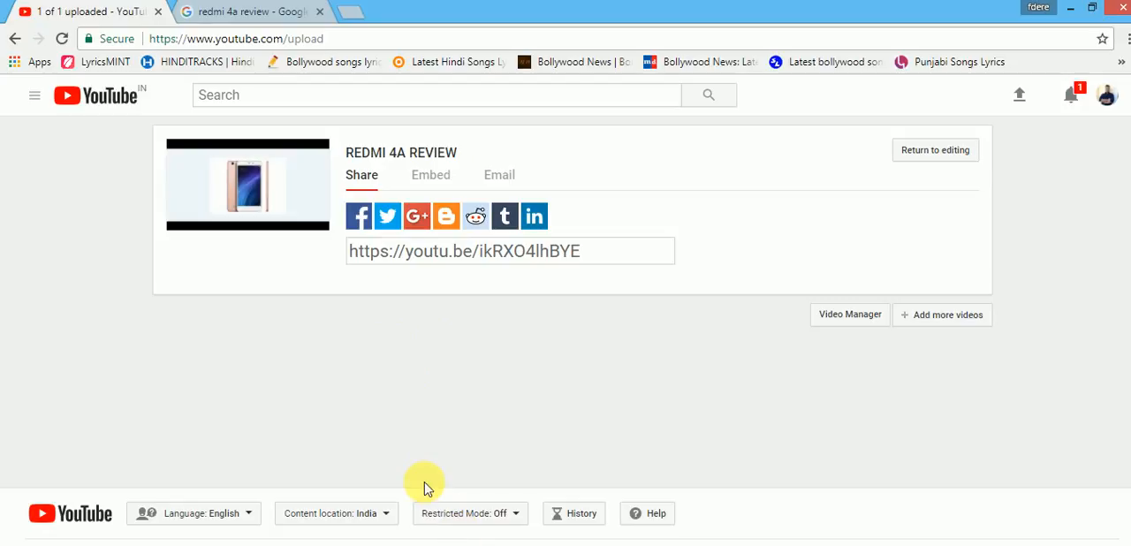